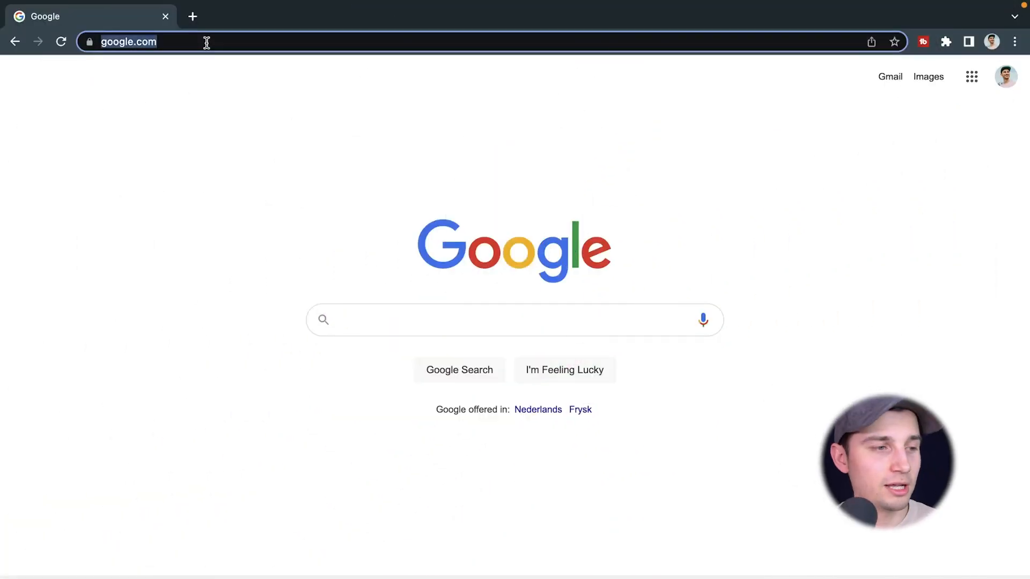
Step: Enter edit.new in Chrome and pick the VEED suggestion to start a new project
text(edit.new)
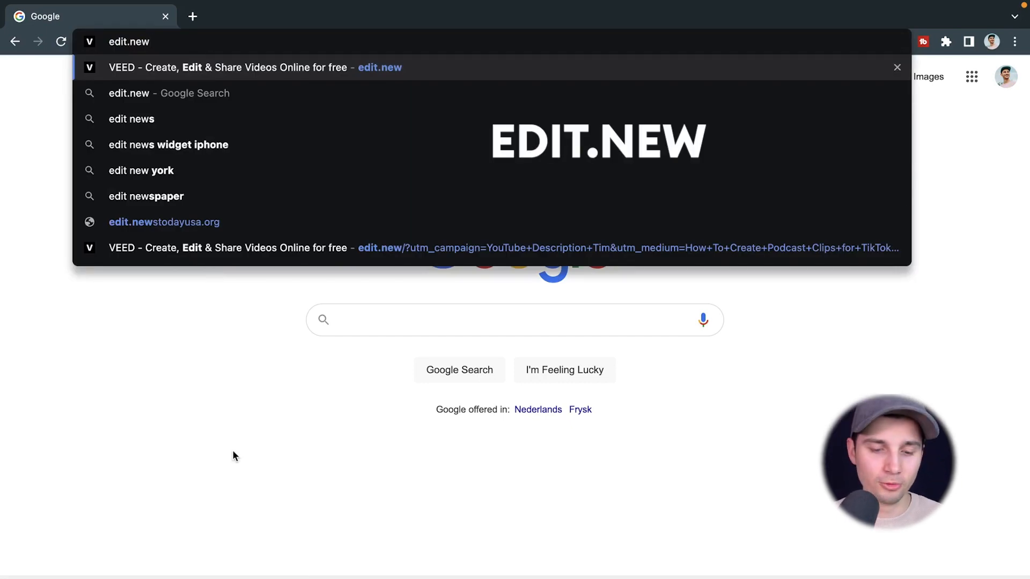
click(223, 67)
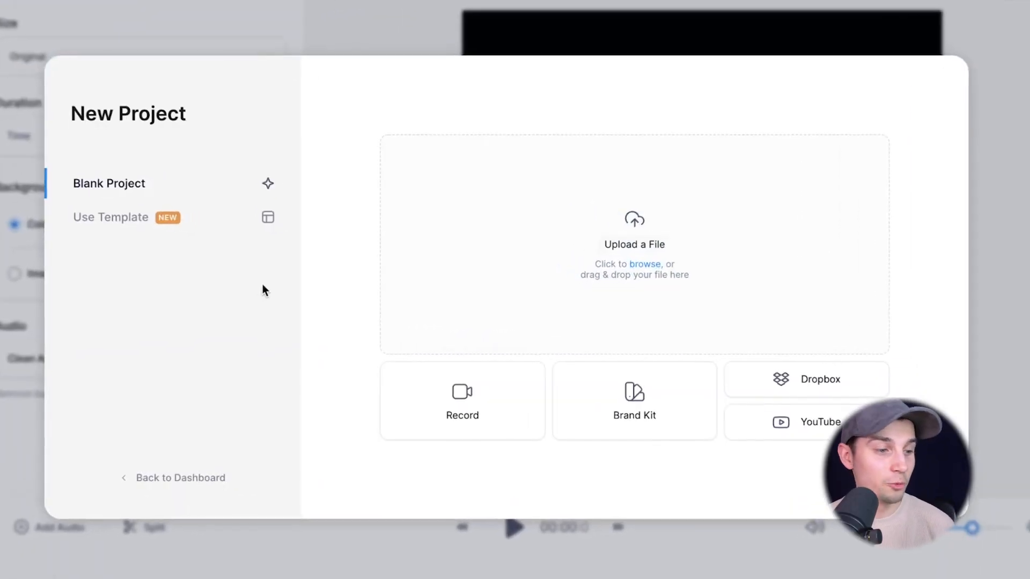
Step: Switch to Use Template and scroll through VEED's featured template gallery
click(110, 217)
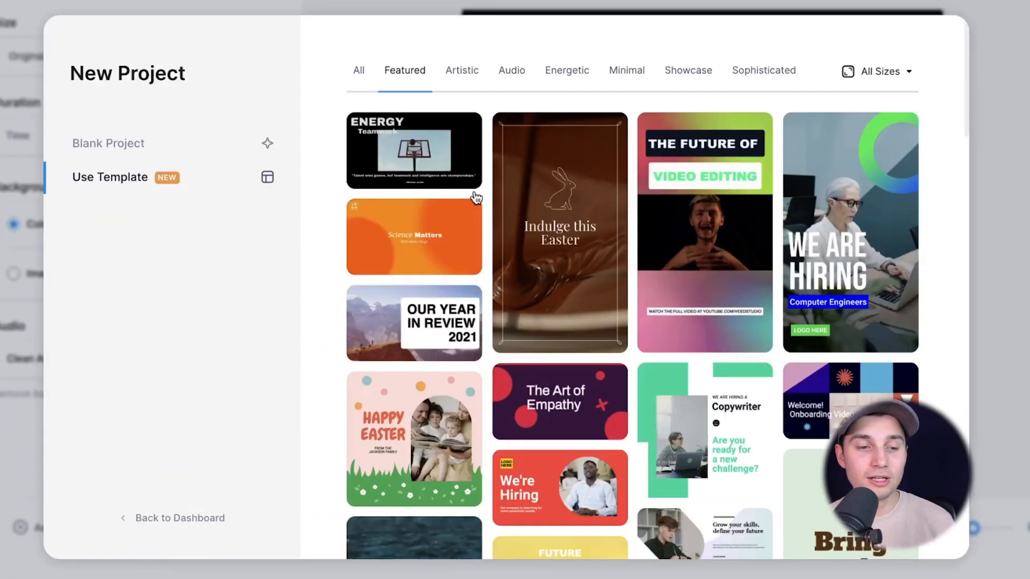
scroll(down, 3)
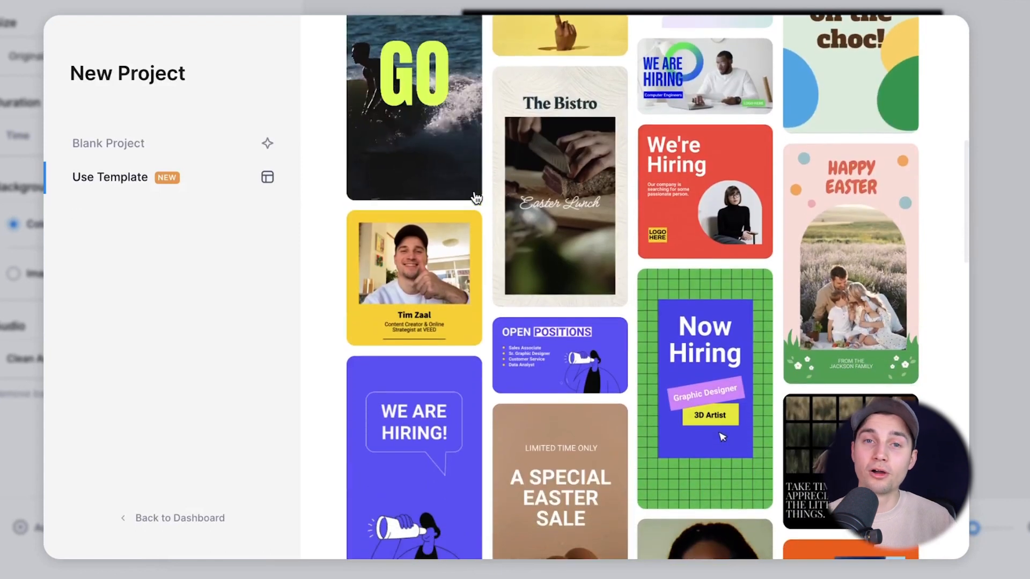
scroll(down, 3)
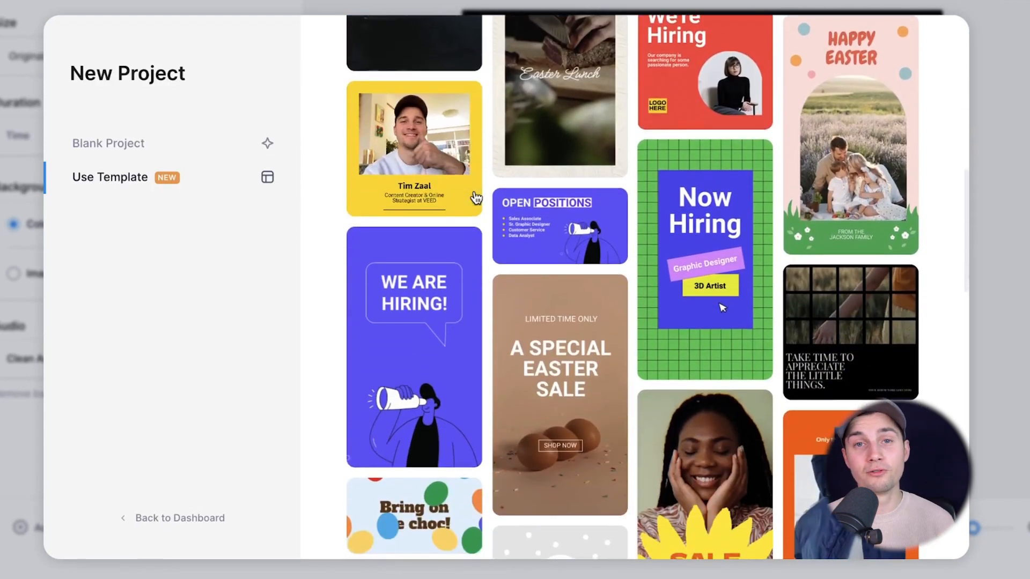
mouse_move(113, 122)
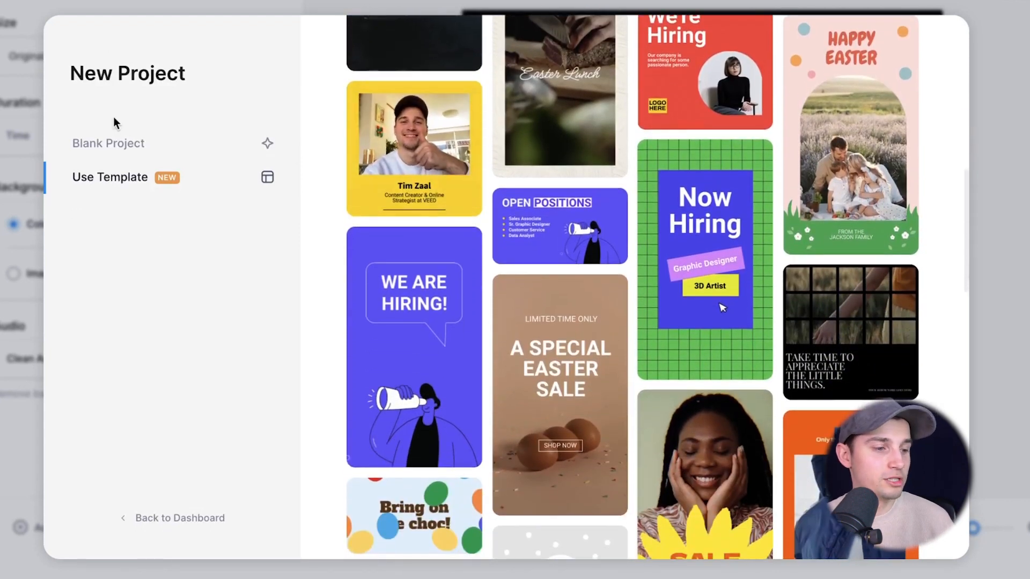
Step: Upload Tim Clip - Space.mp4 into a blank project
click(107, 144)
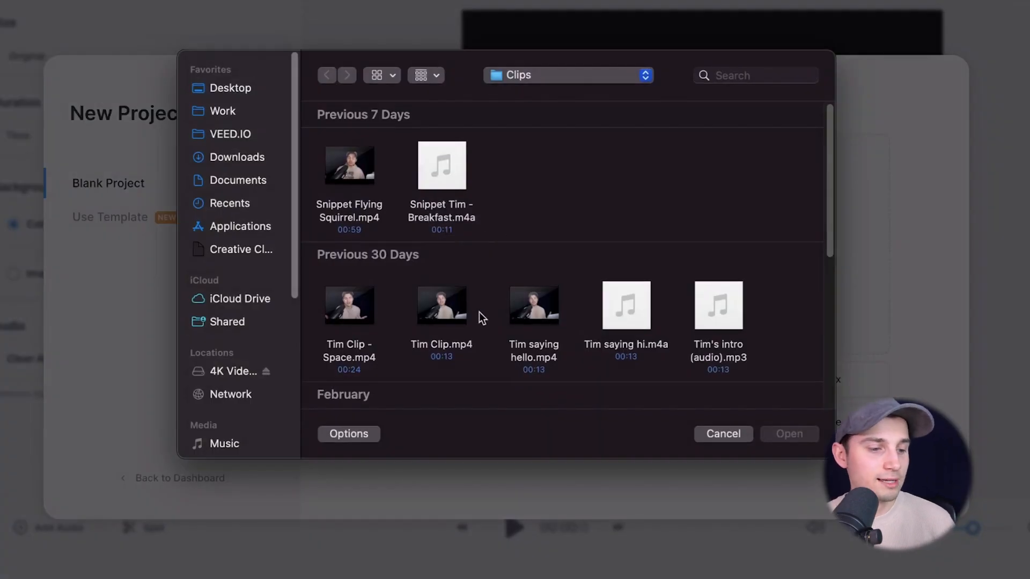
click(349, 305)
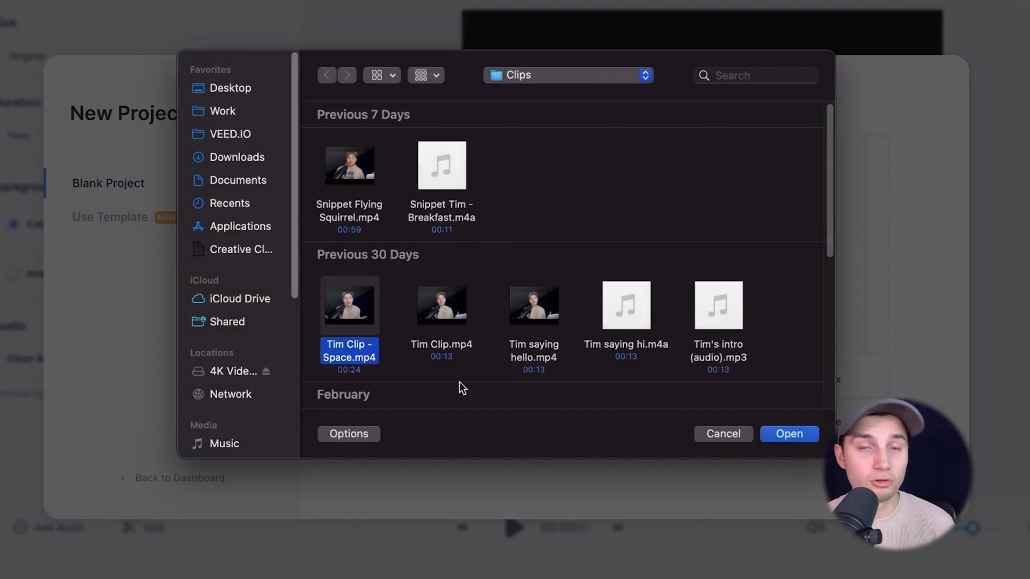
mouse_move(748, 437)
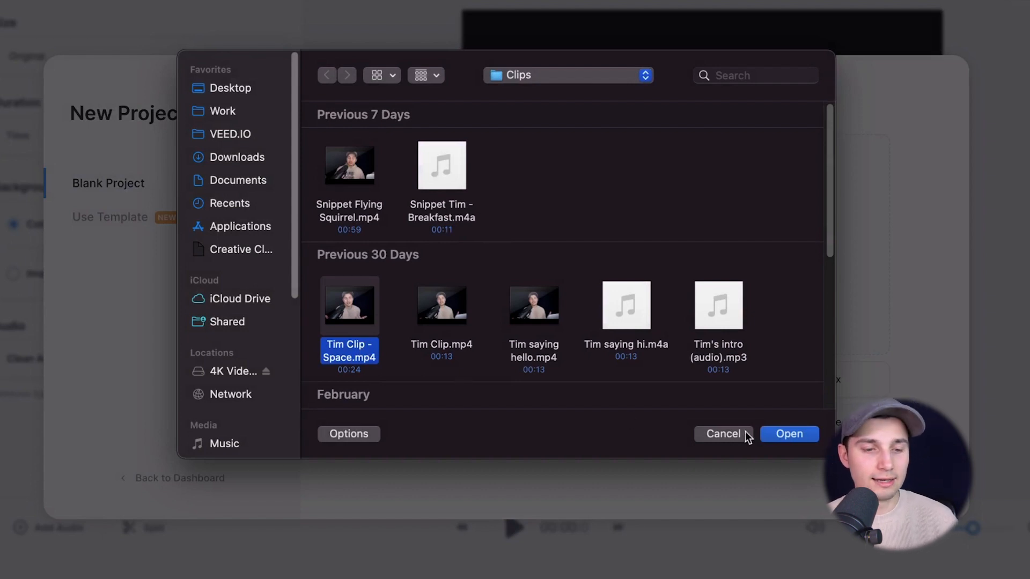
click(789, 434)
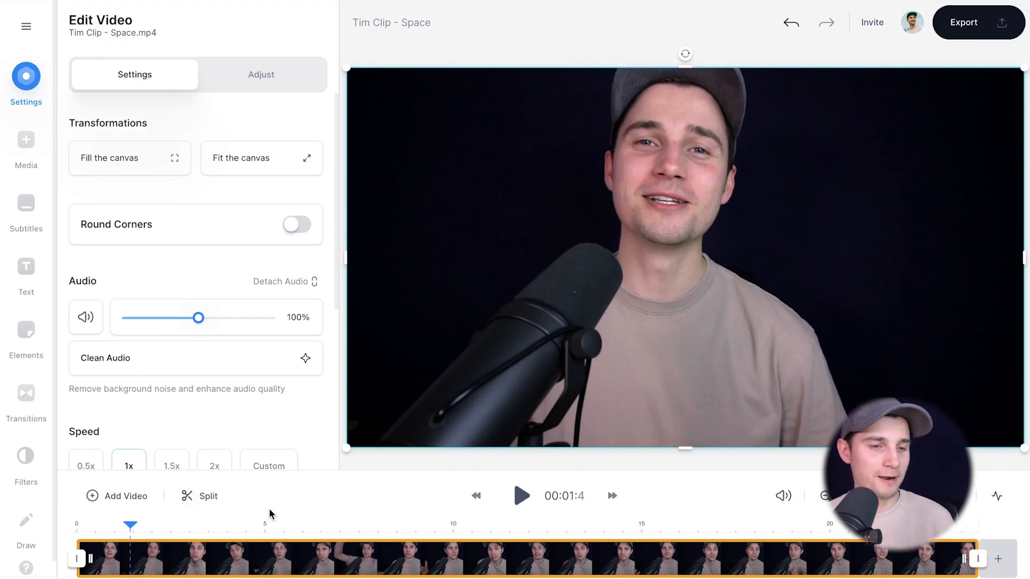
click(521, 496)
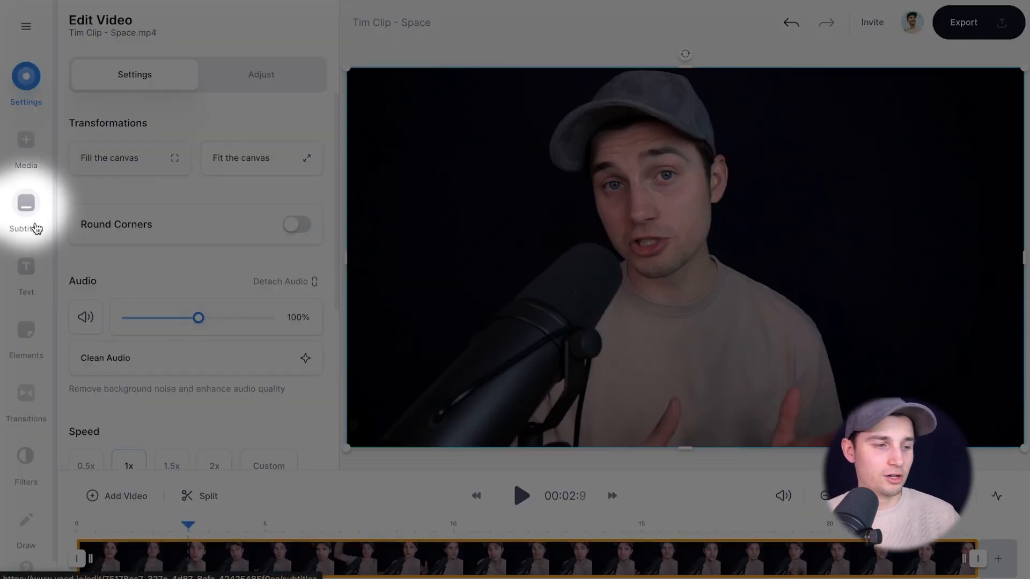
Step: Run Auto Subtitles in English from the Subtitles panel
click(25, 203)
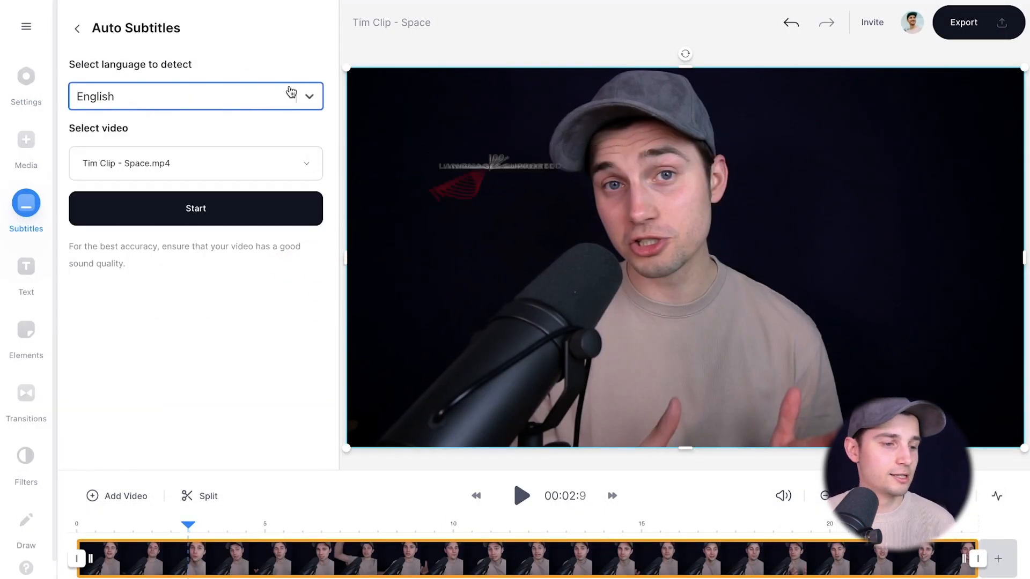
click(196, 209)
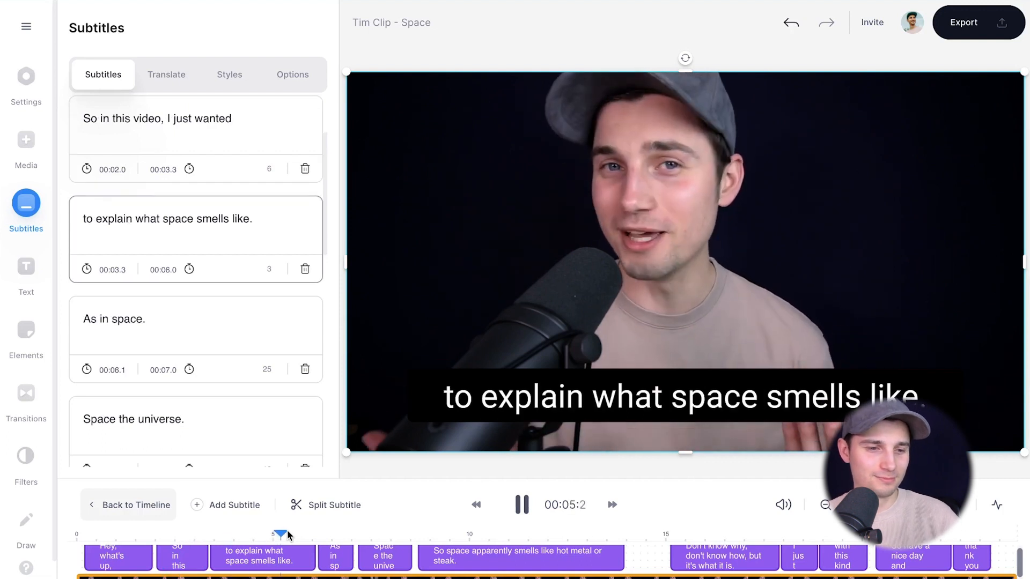
click(521, 504)
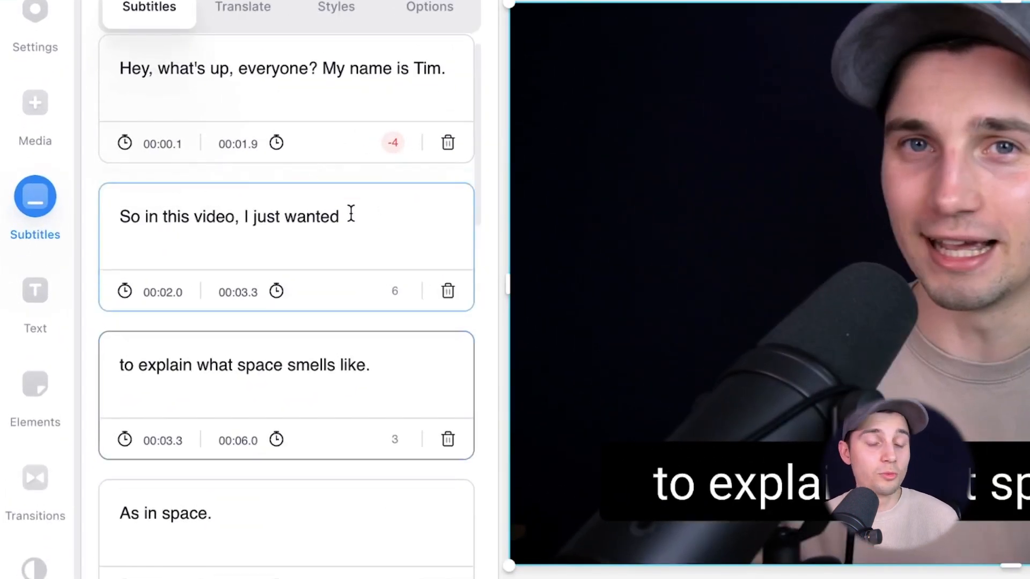
scroll(down, 3)
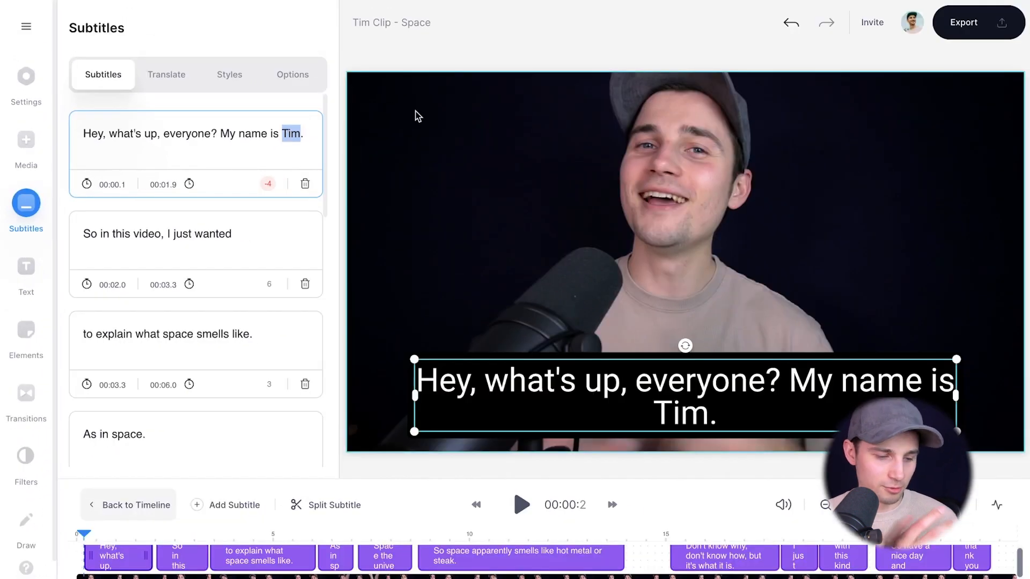
text(Stev)
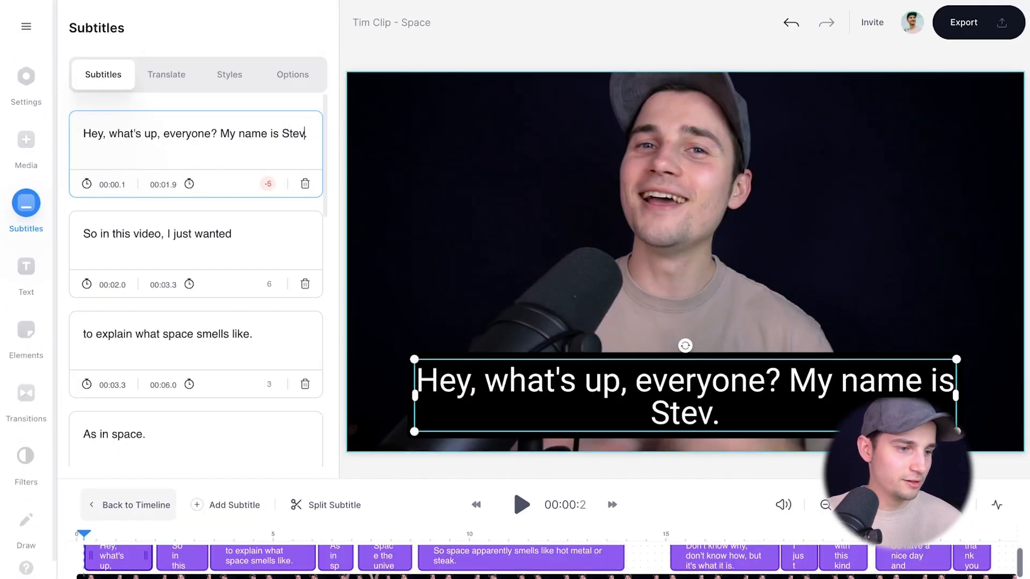
text(e)
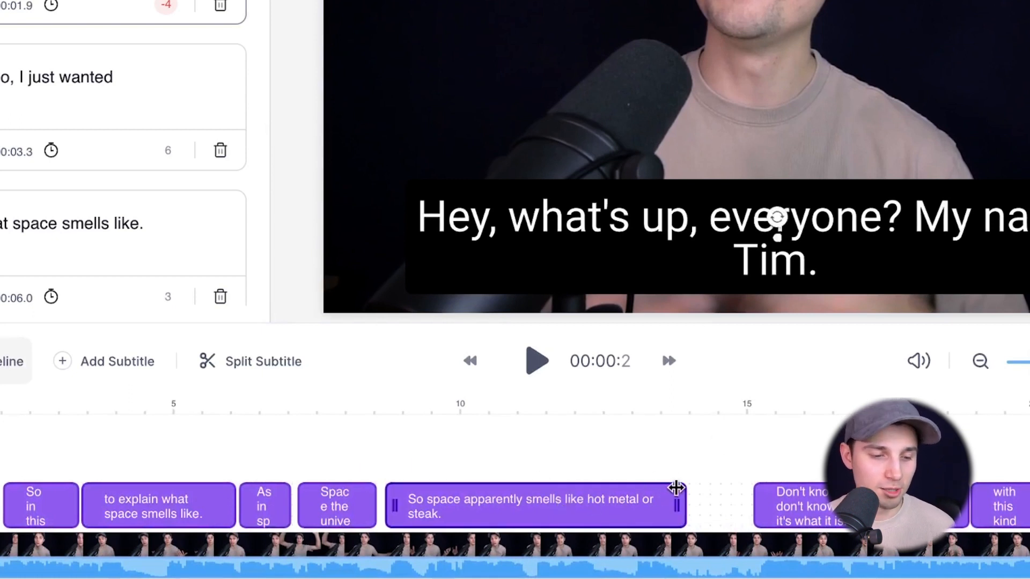
Step: Move the playhead partway into the 'hot metal or steak' subtitle and split it there
drag(676, 504, 596, 504)
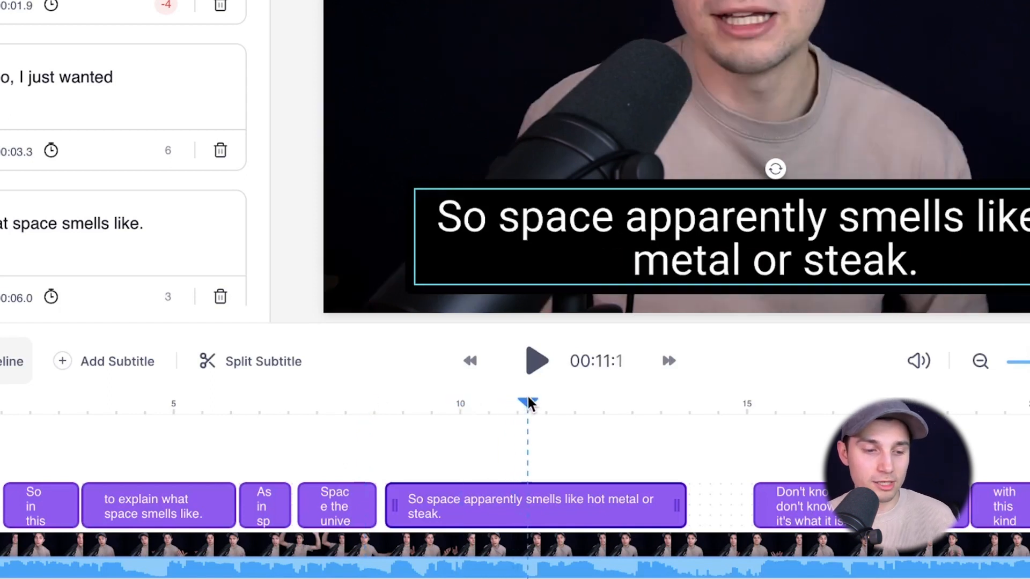
mouse_move(299, 361)
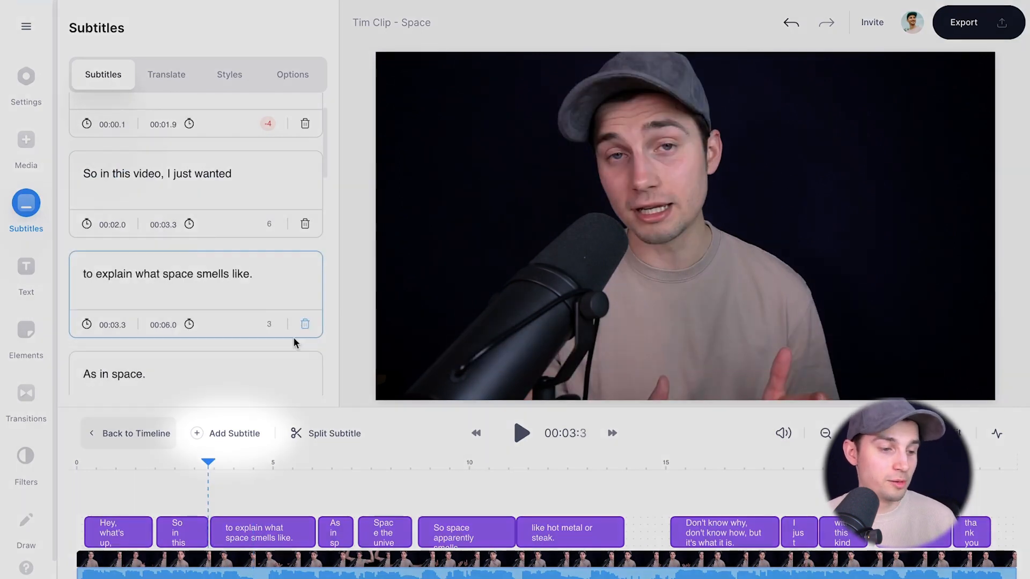
mouse_move(232, 434)
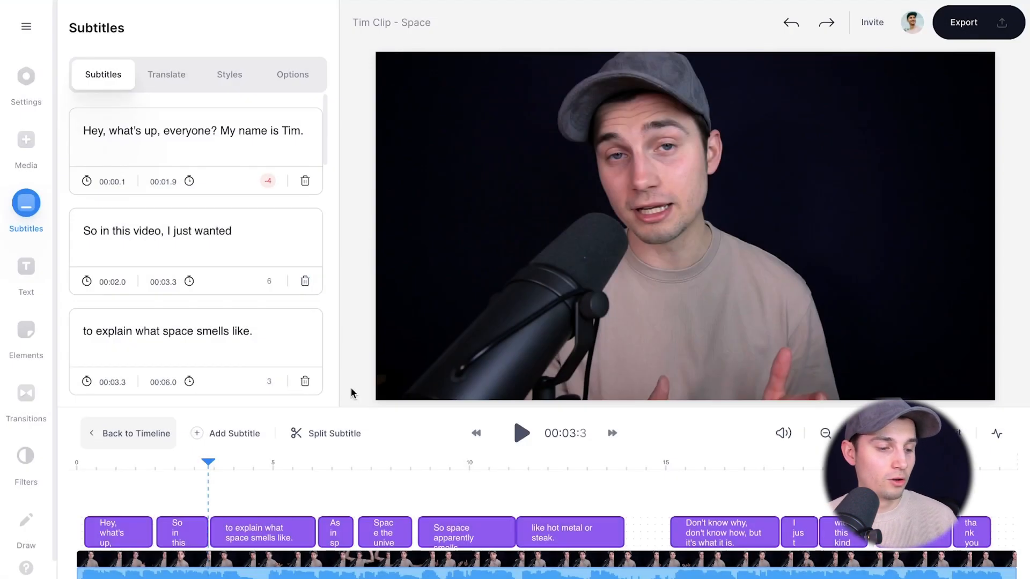
right_click(261, 533)
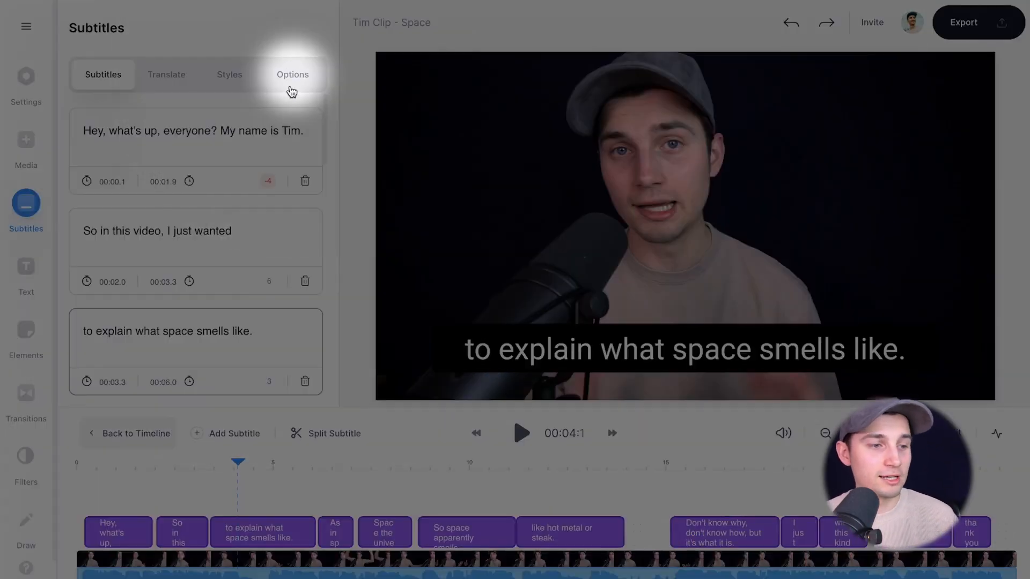
Step: Download the subtitles in .SRT format, then switch the download format to .TXT
click(292, 75)
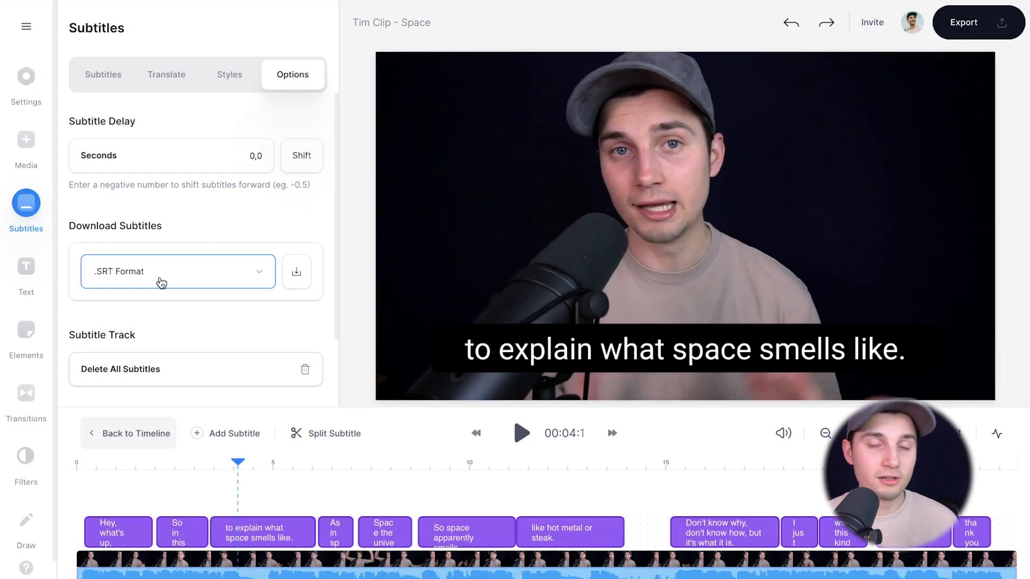
click(177, 272)
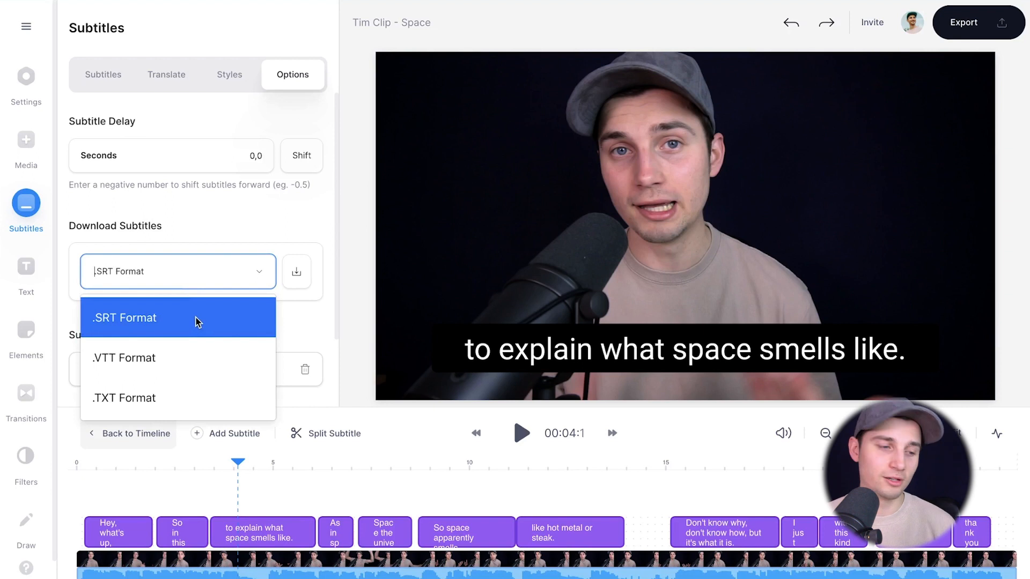
click(124, 317)
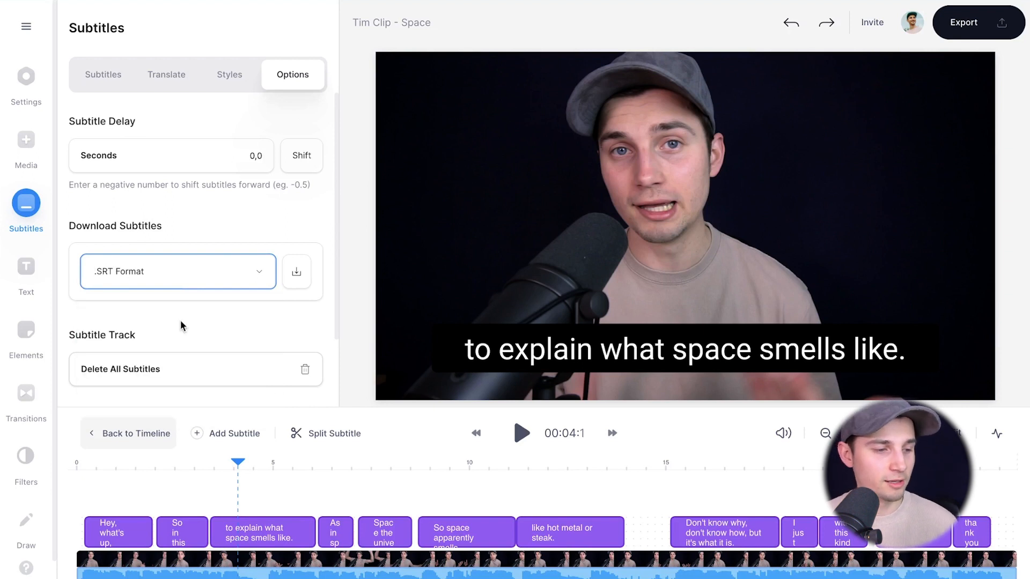
click(296, 271)
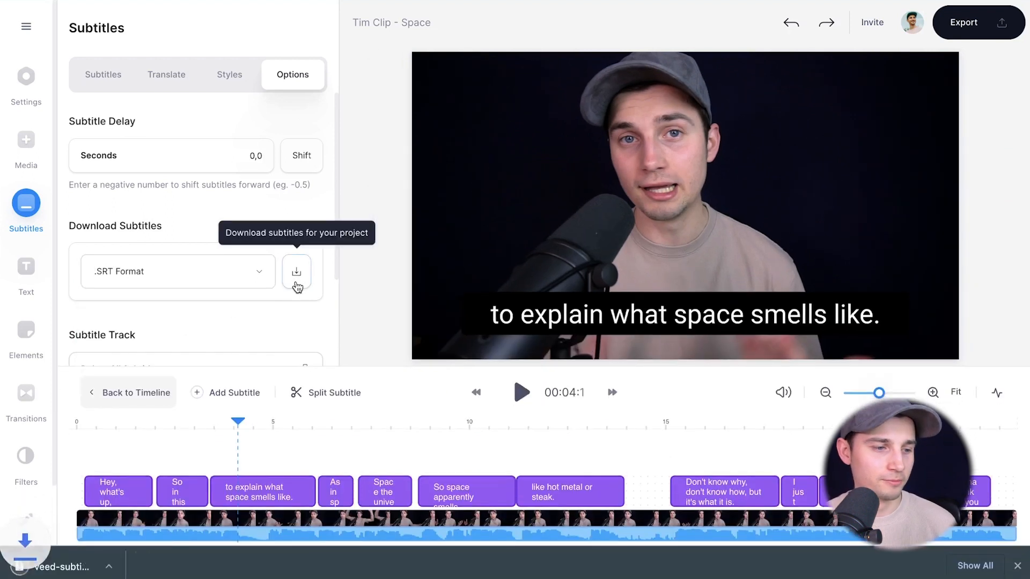
click(296, 272)
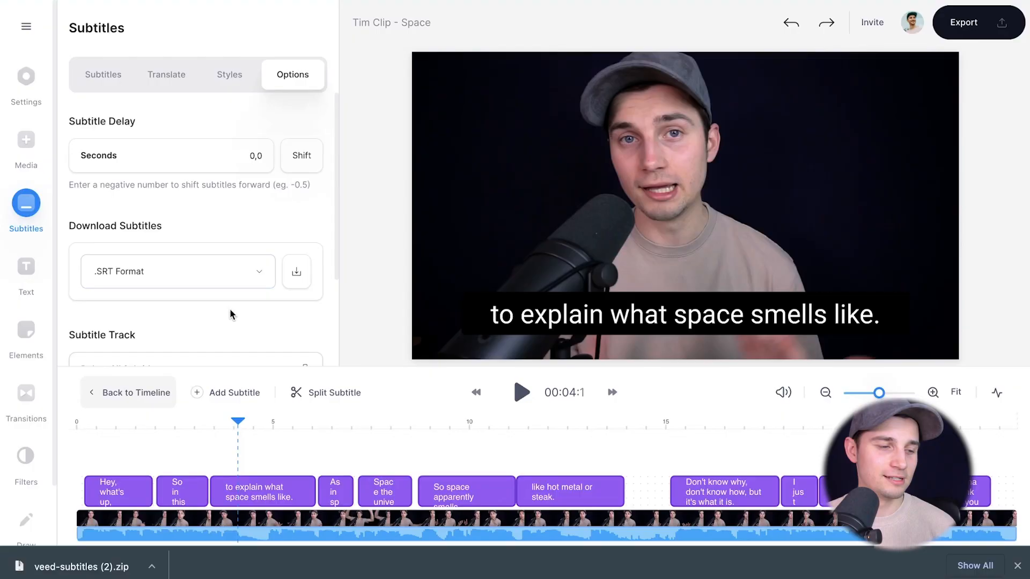
click(177, 271)
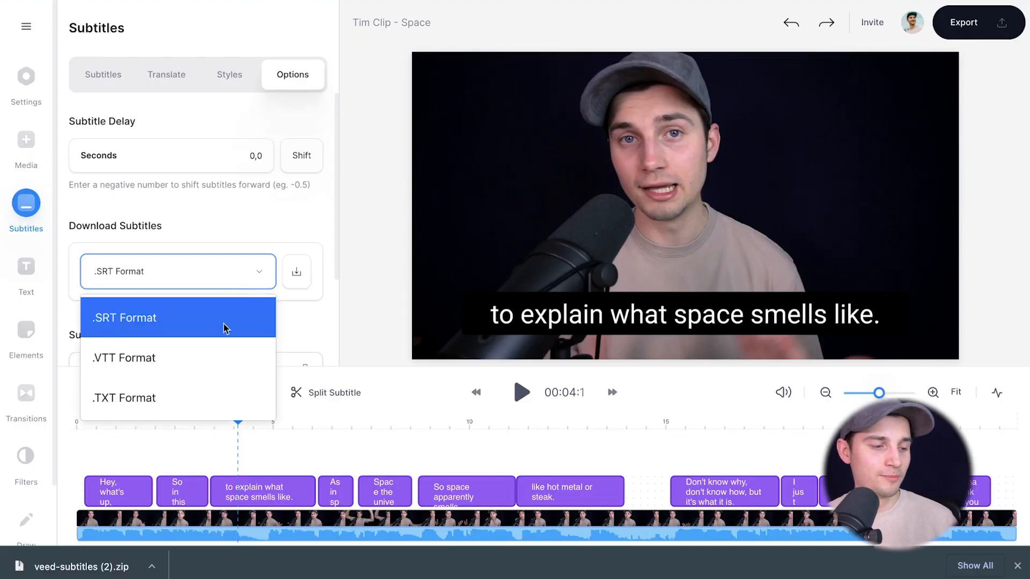
click(124, 398)
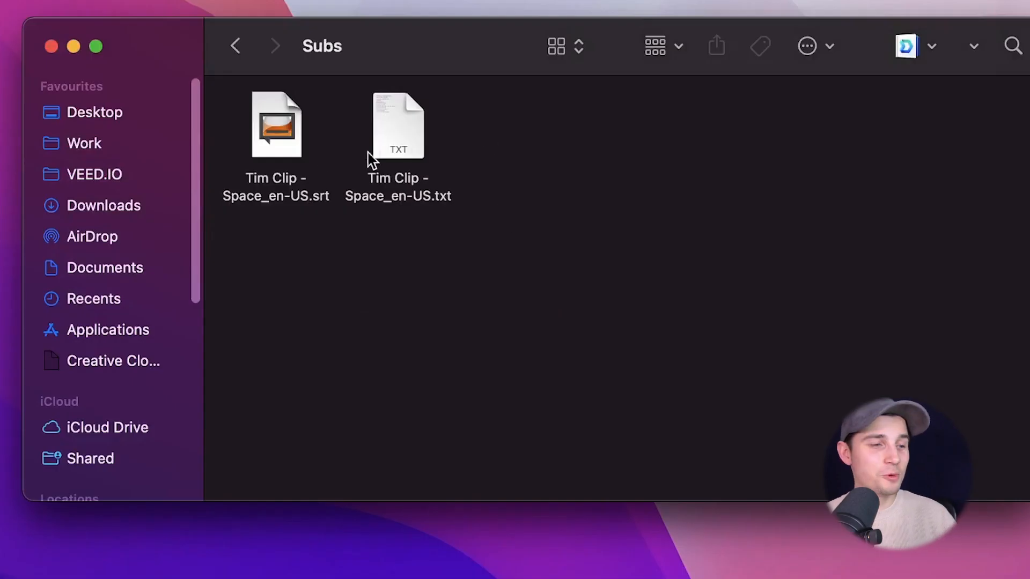
Step: Open the downloaded .txt subtitle transcript in TextEdit to read, then close it
click(399, 125)
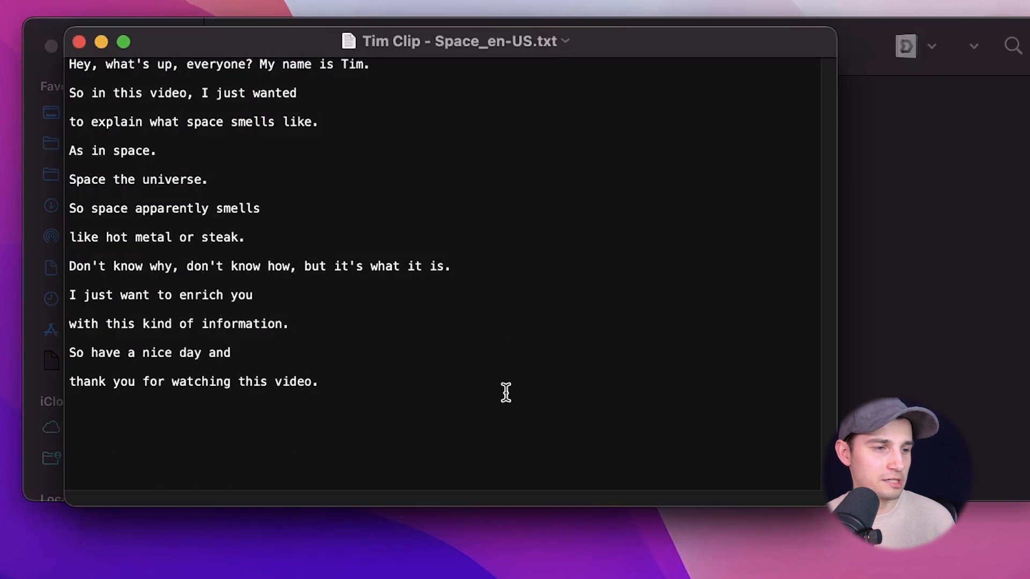
key(cmd+a)
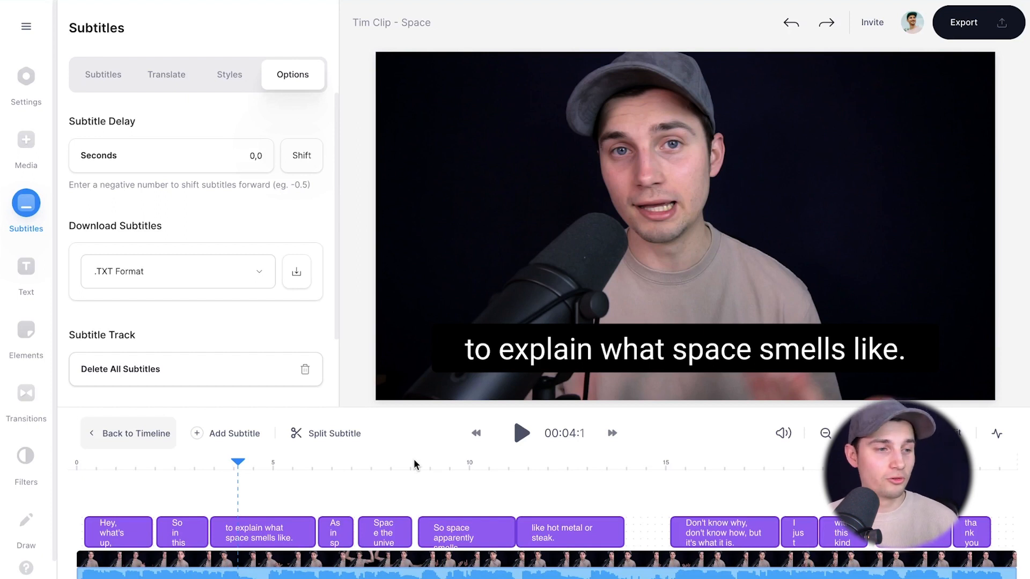
Step: Change the subtitle background and text colours in the Styles settings
click(229, 75)
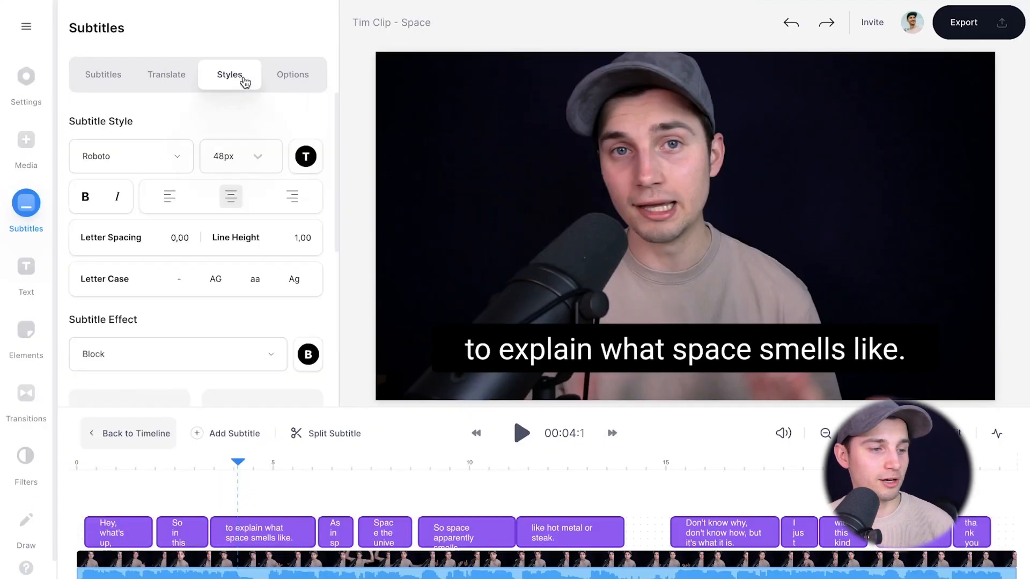
click(131, 157)
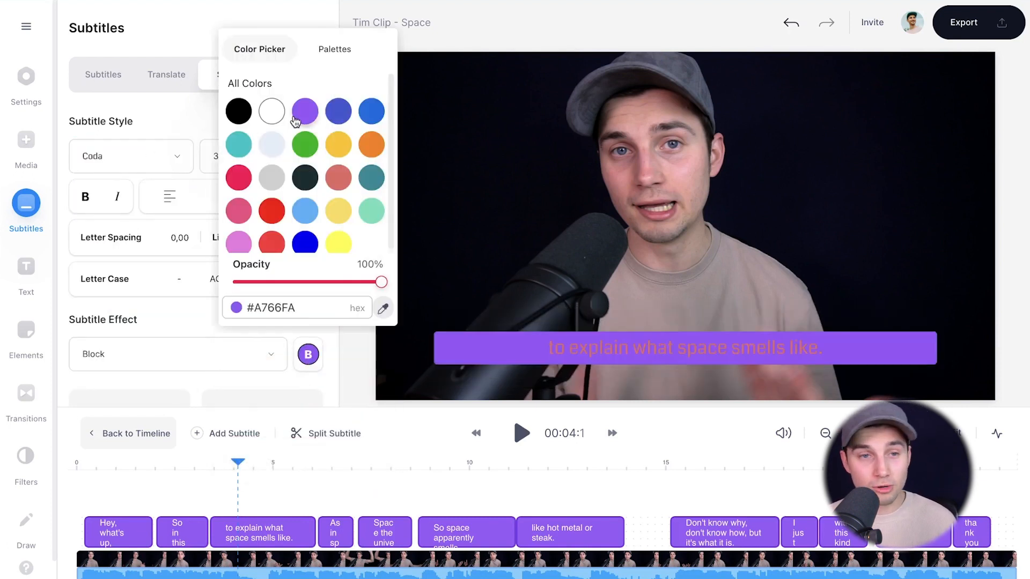
click(237, 304)
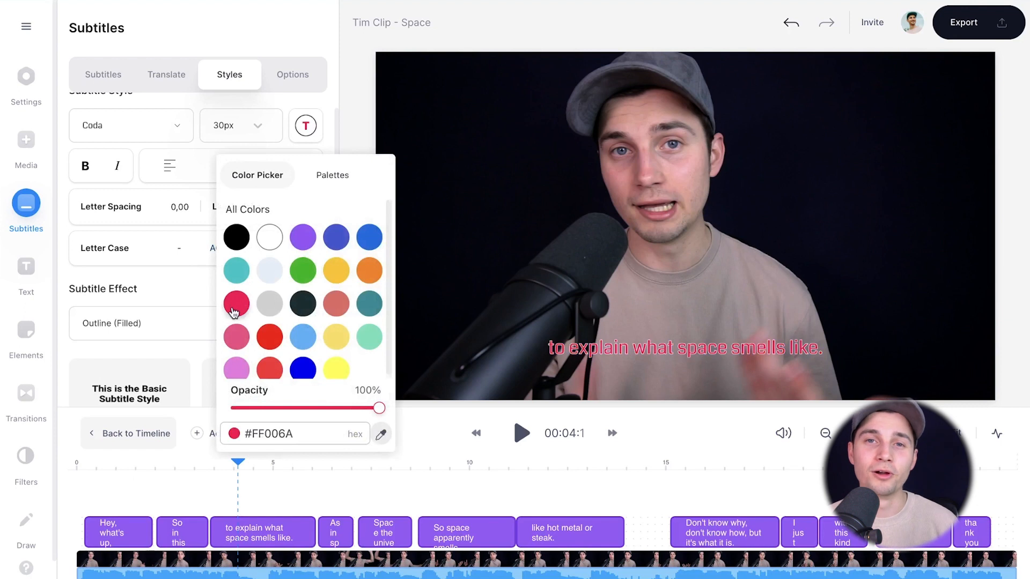
Step: Drag the caption higher on the preview, then back down near the bottom
click(103, 75)
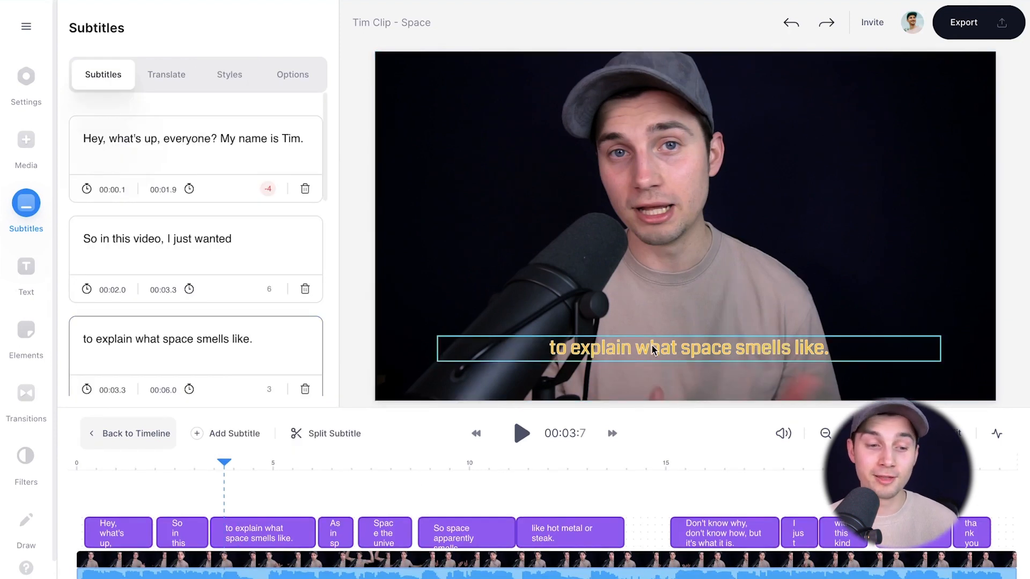
drag(687, 348, 742, 290)
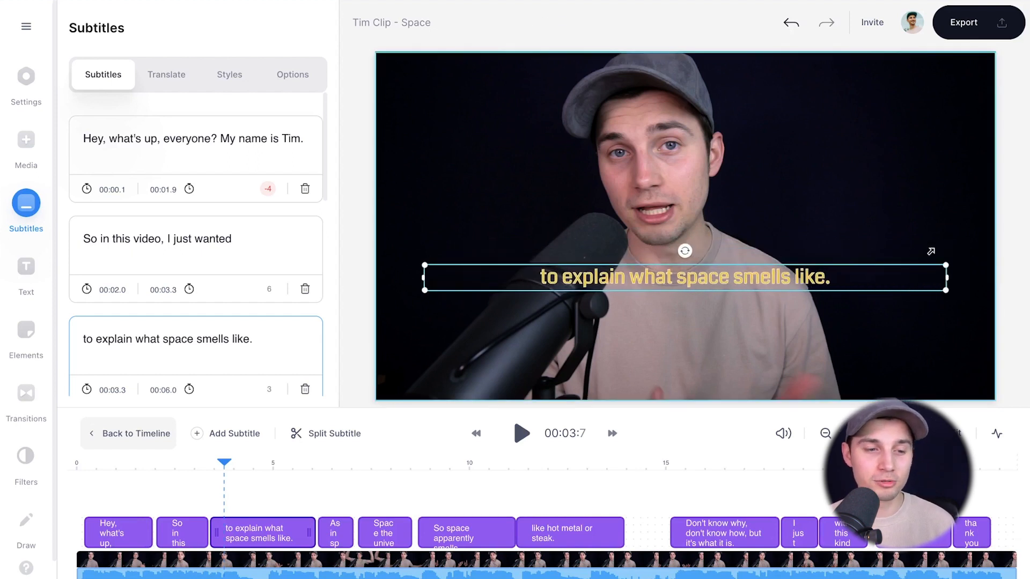
drag(684, 252, 675, 251)
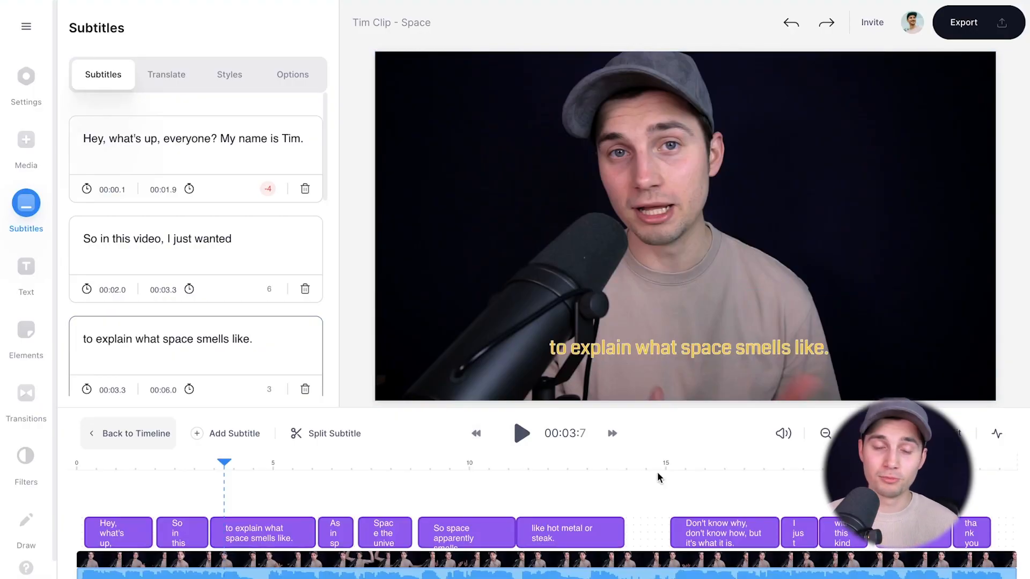
click(965, 22)
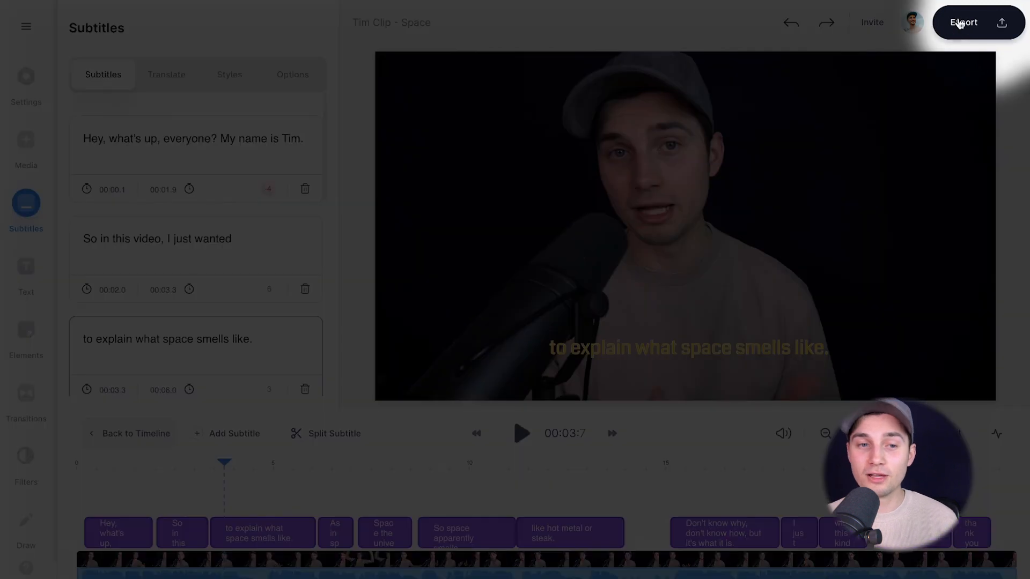
Step: Select the HD export preset and render the video with burned-in subtitles
click(964, 23)
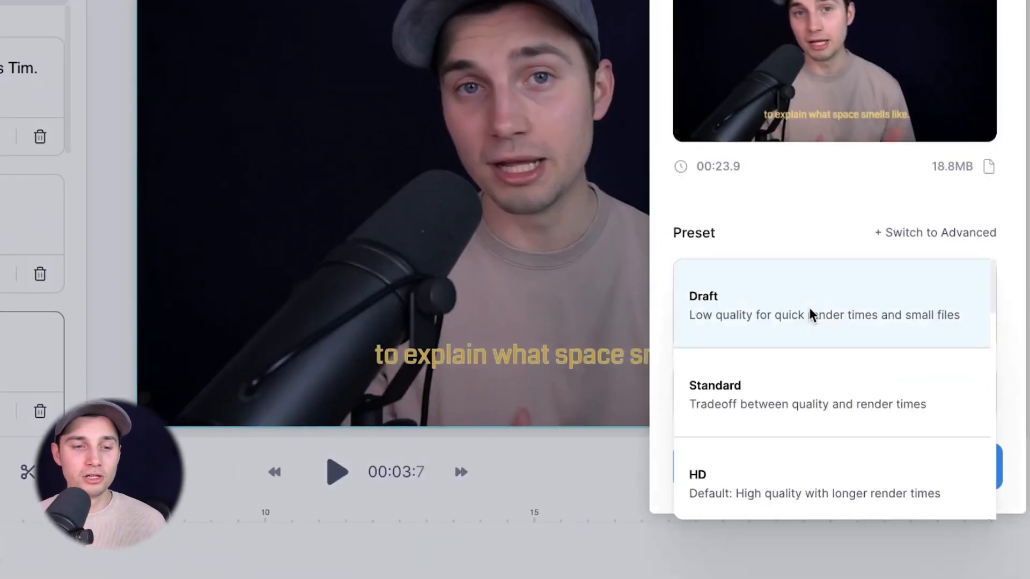
scroll(down, 3)
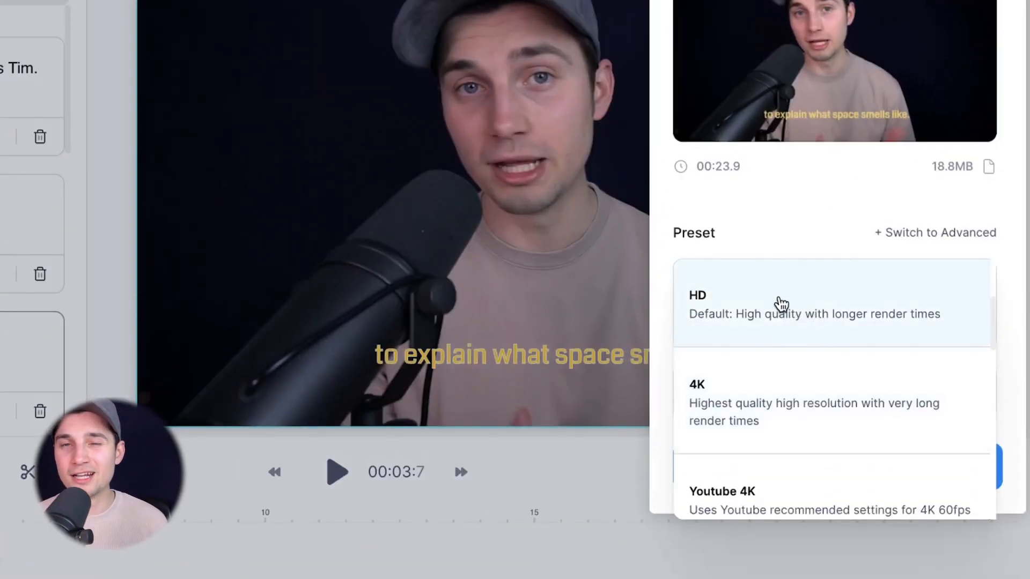
click(782, 305)
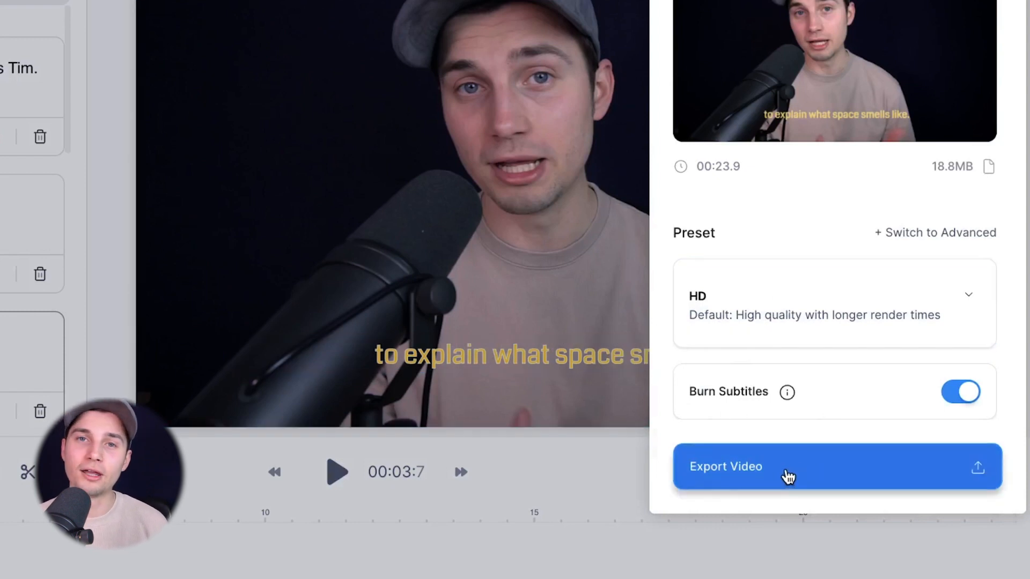
click(783, 475)
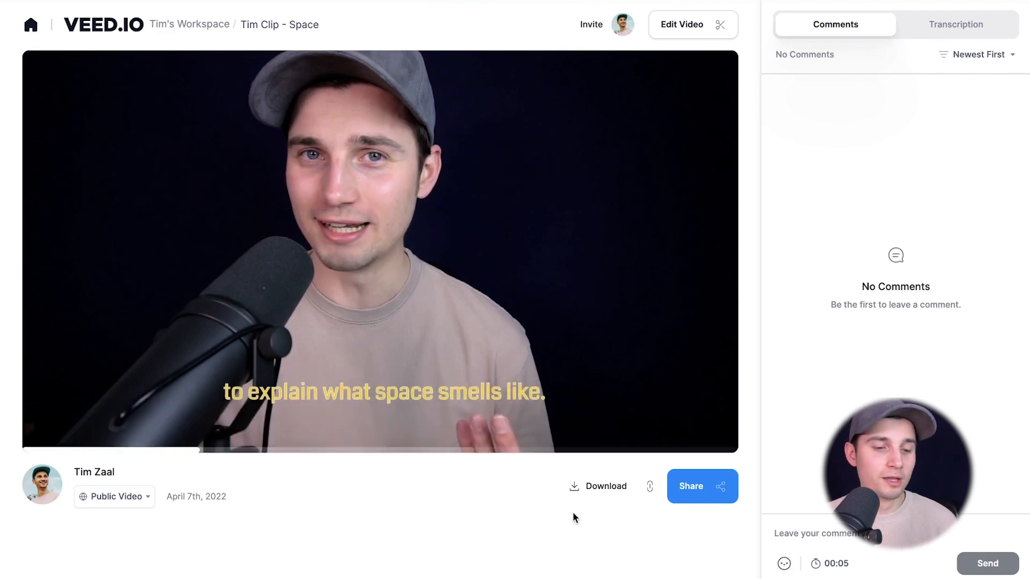
mouse_move(701, 523)
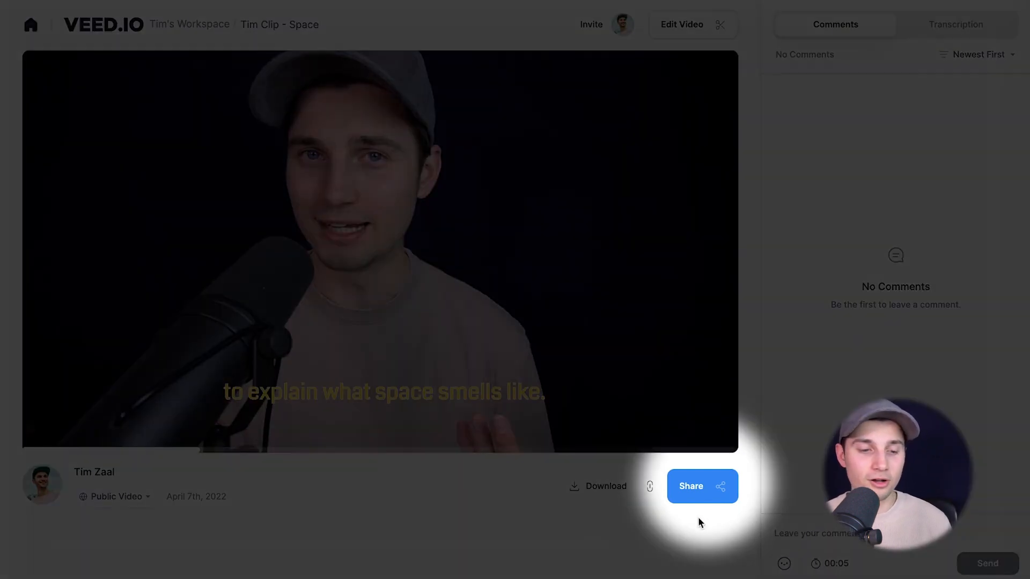
Step: Browse the Share and Social options, then download the finished clip as MP4
click(703, 486)
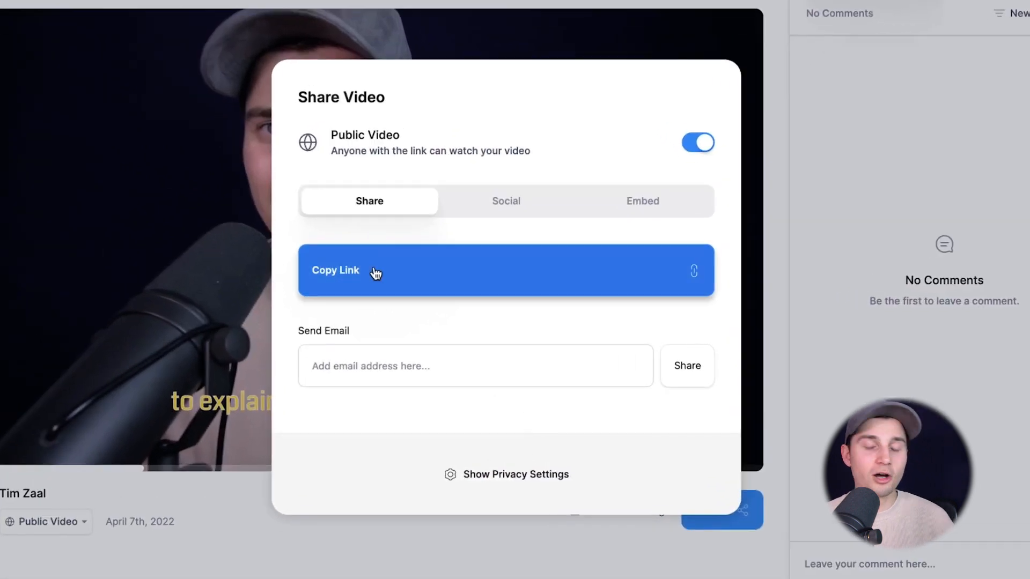
click(506, 201)
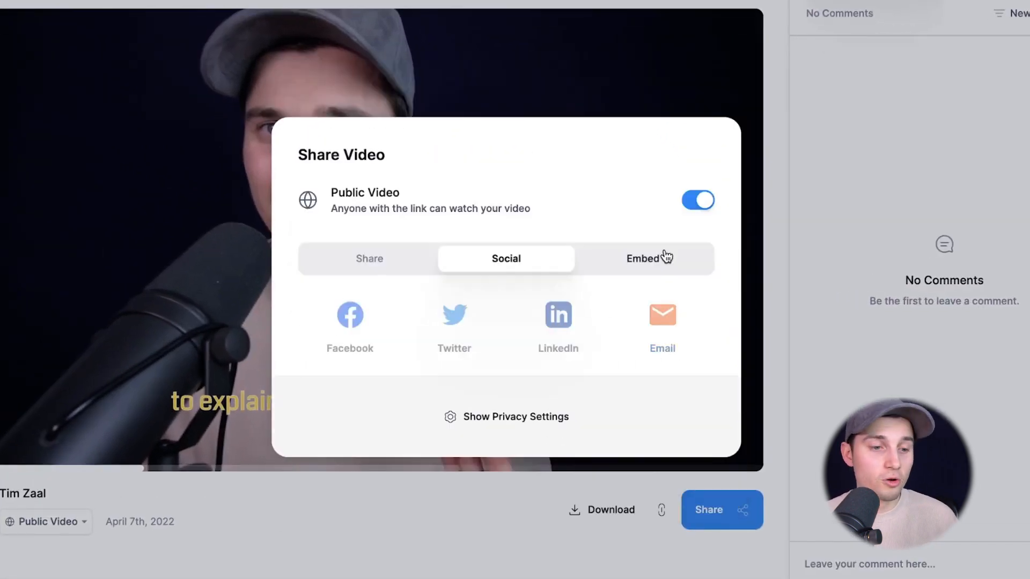
click(645, 258)
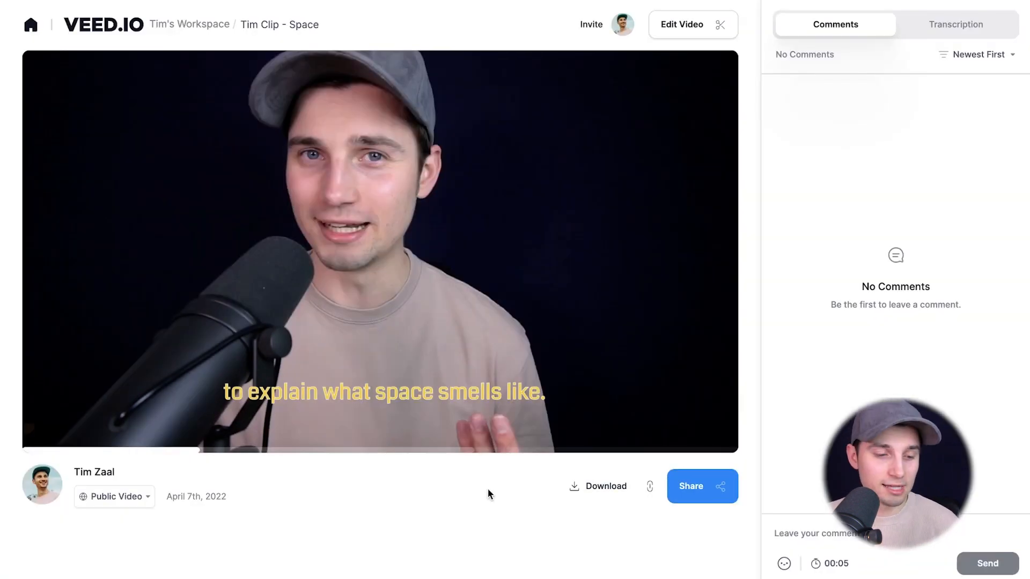
click(598, 486)
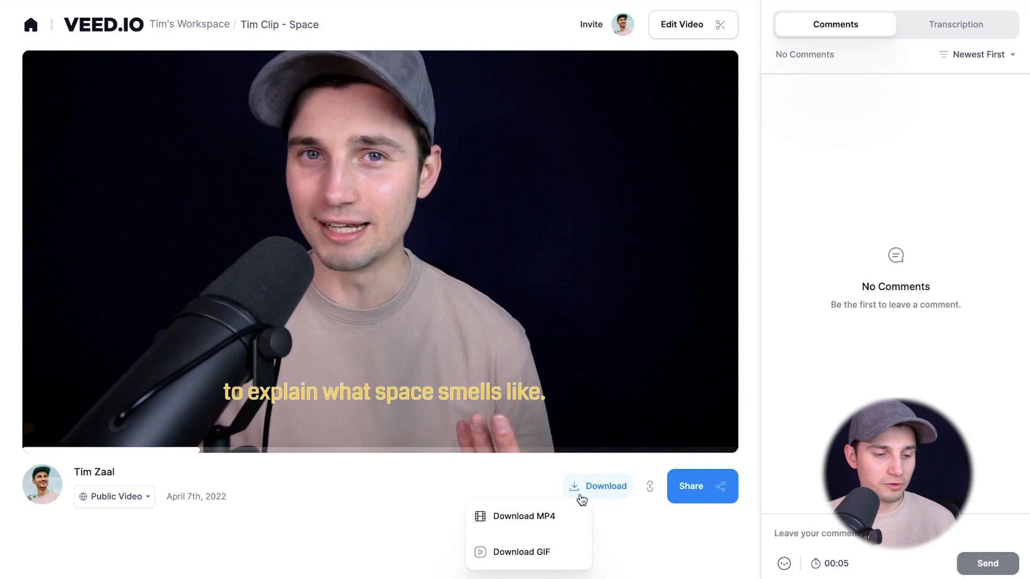
click(523, 517)
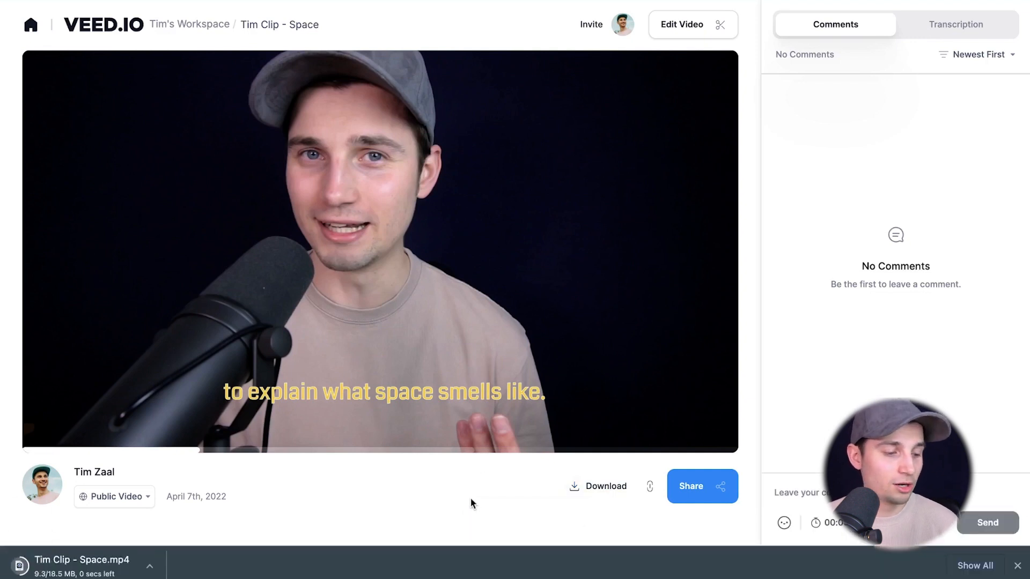